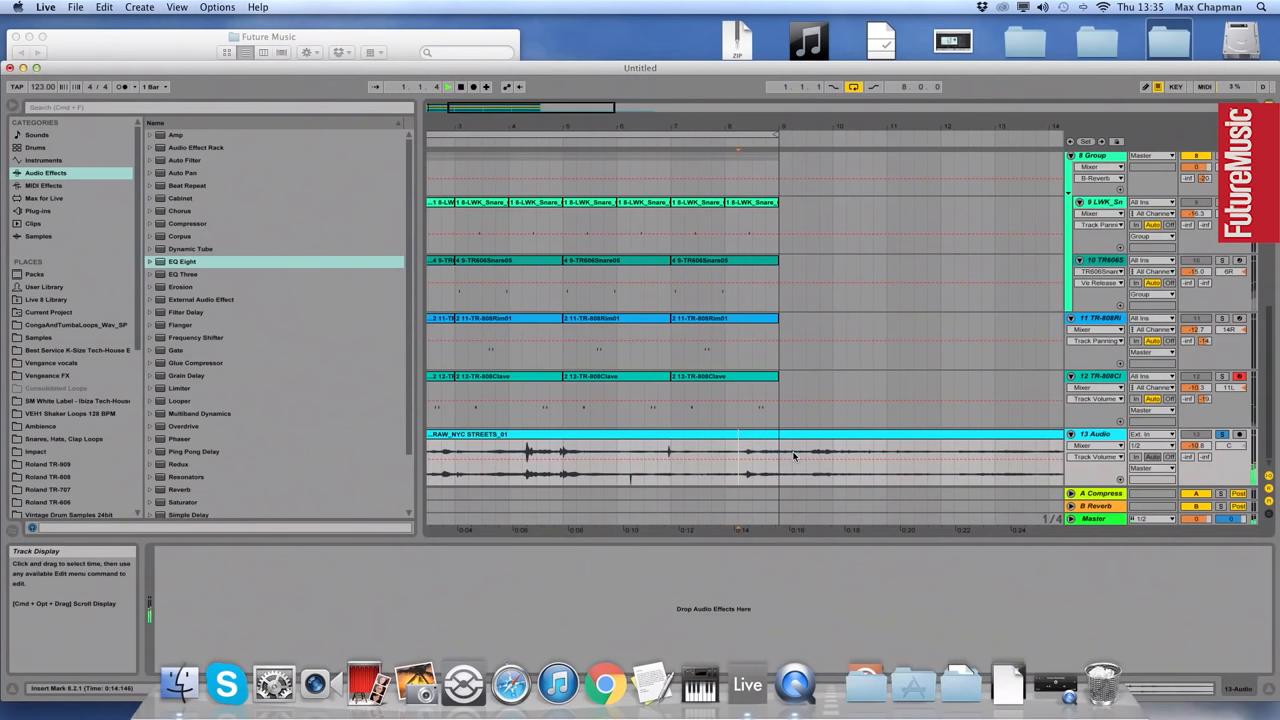
- Trim the warped NYC street recording down to its opening bars
drag(790, 455, 885, 455)
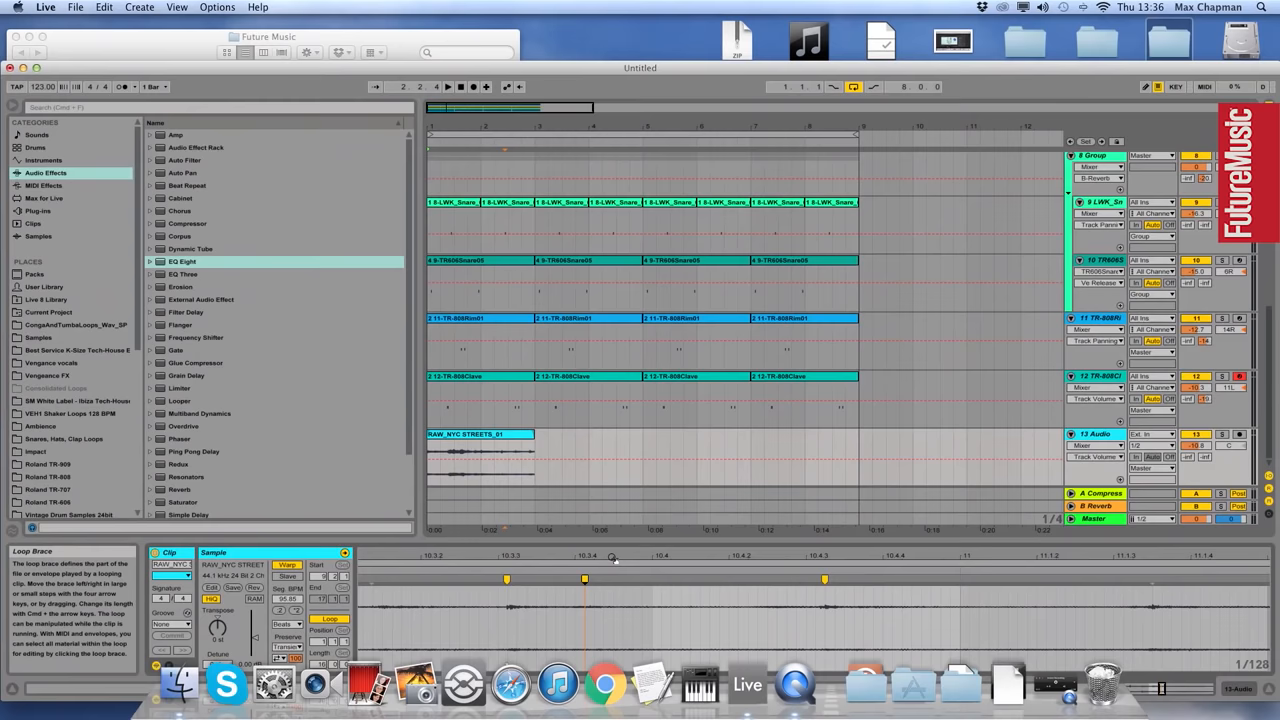
- Loop the street clip across bars 1–9 and add a low-cut EQ Eight
click(480, 450)
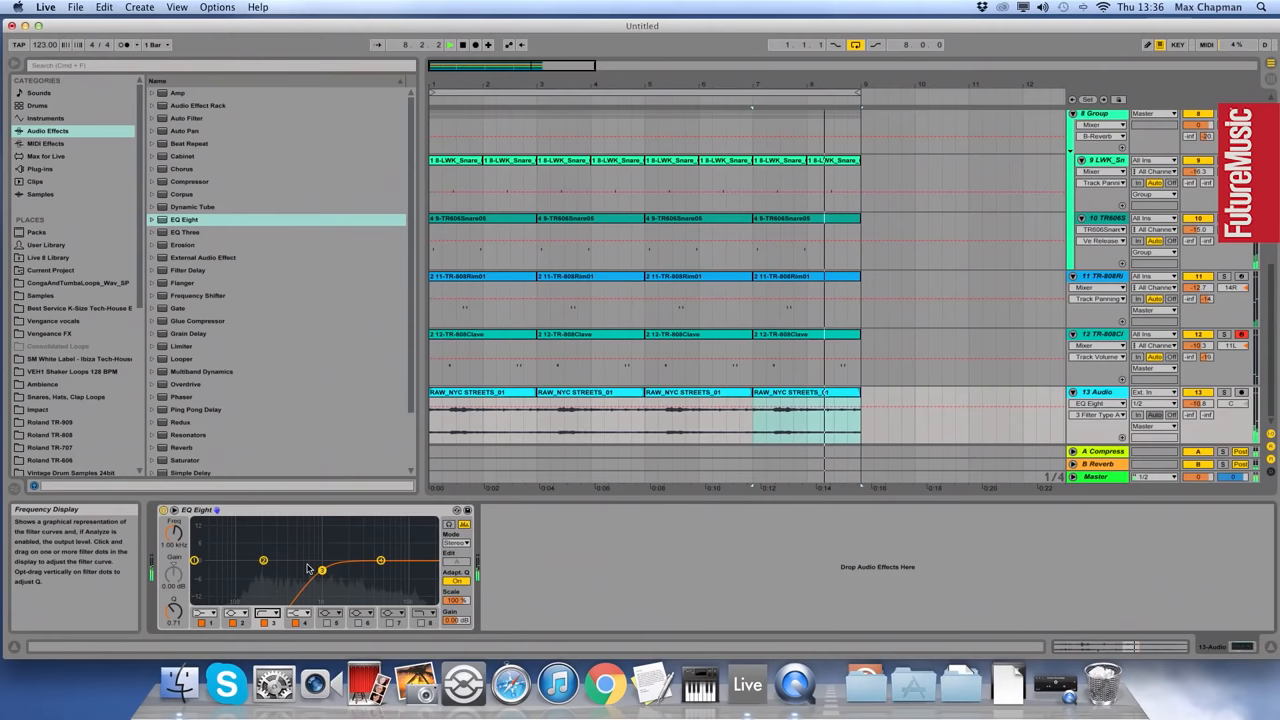
click(189, 181)
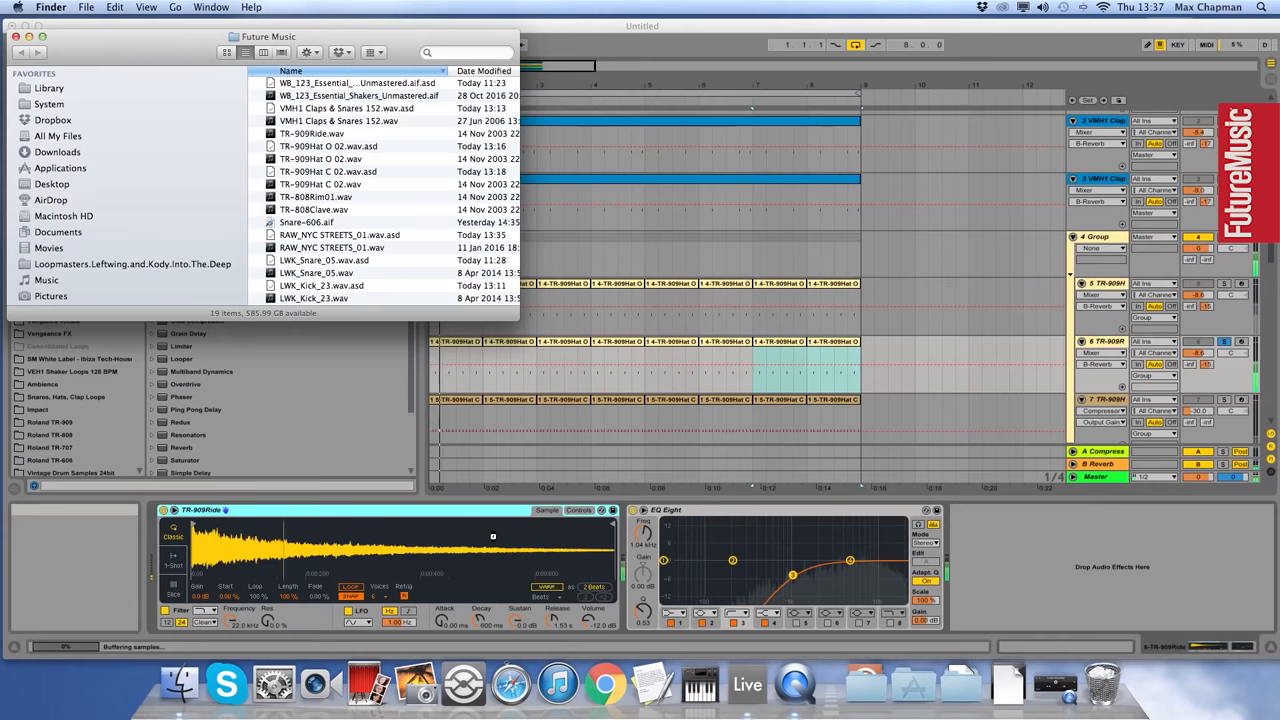
- Return to the Live set to load TR-909Ride.wav into track 6's Simpler
click(747, 684)
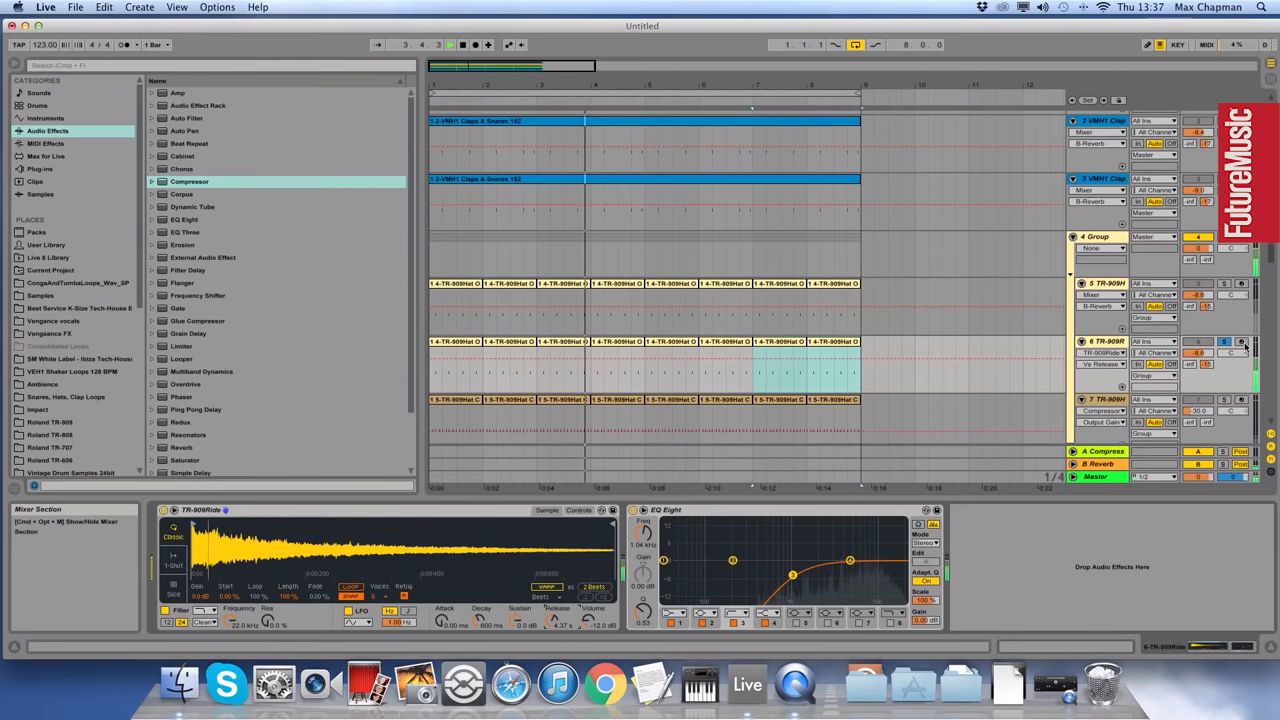